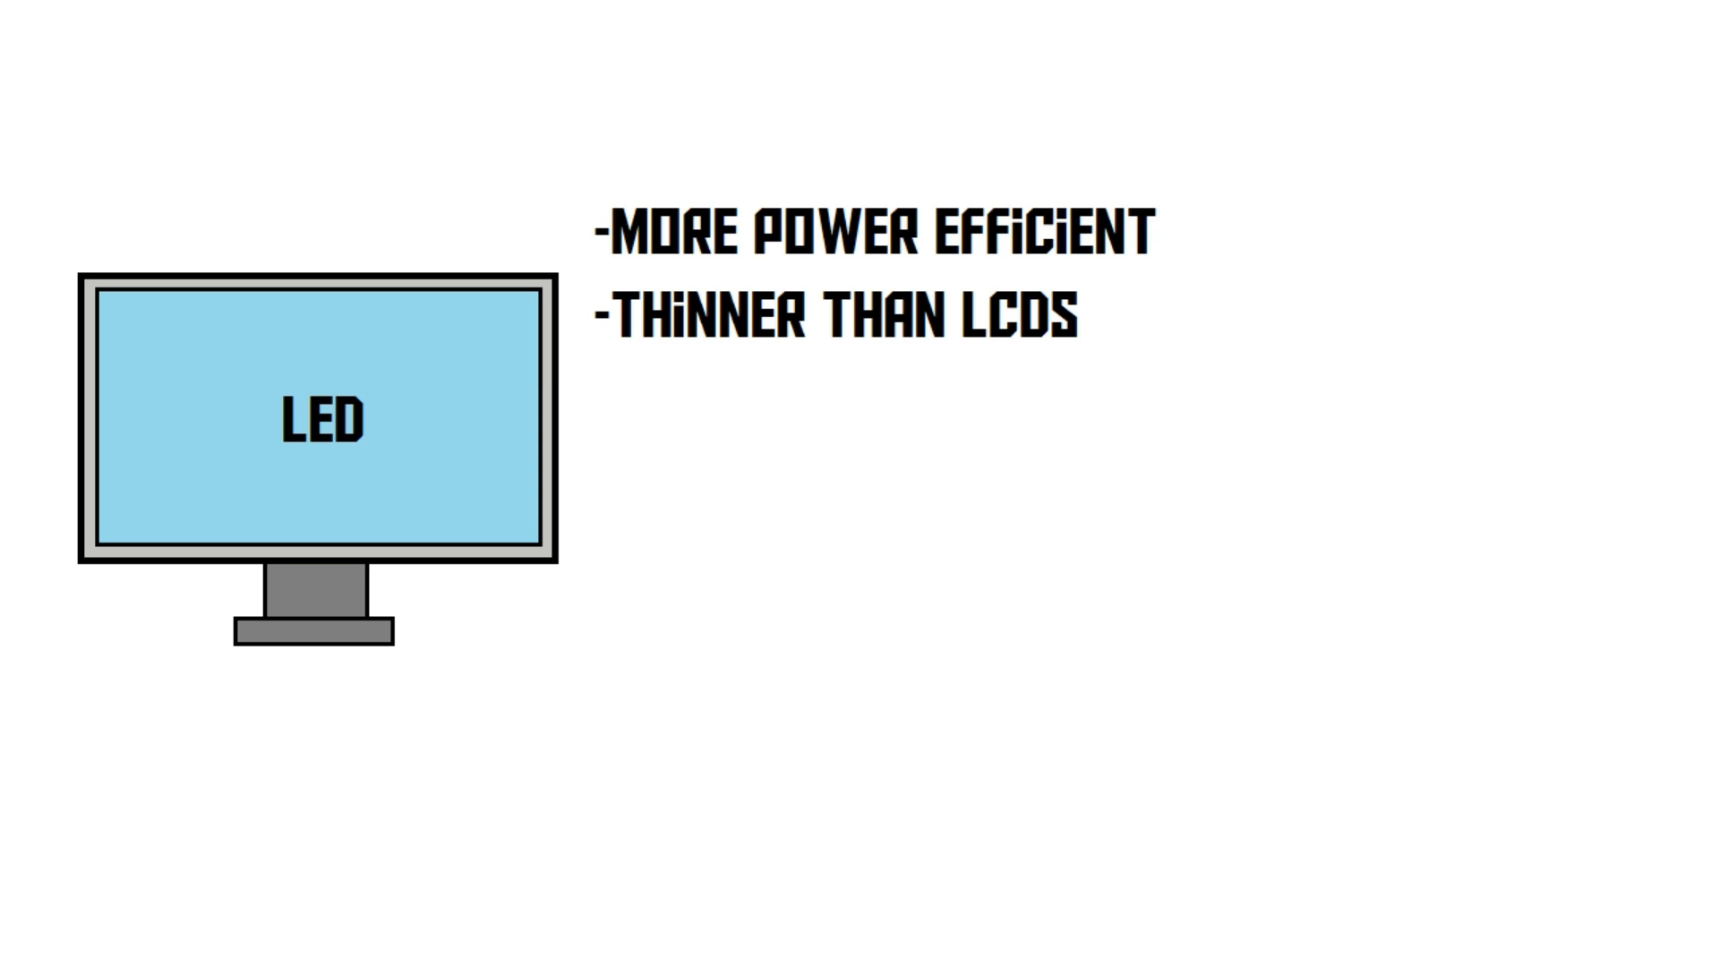
text(-MORE ACCURATE COLORS)
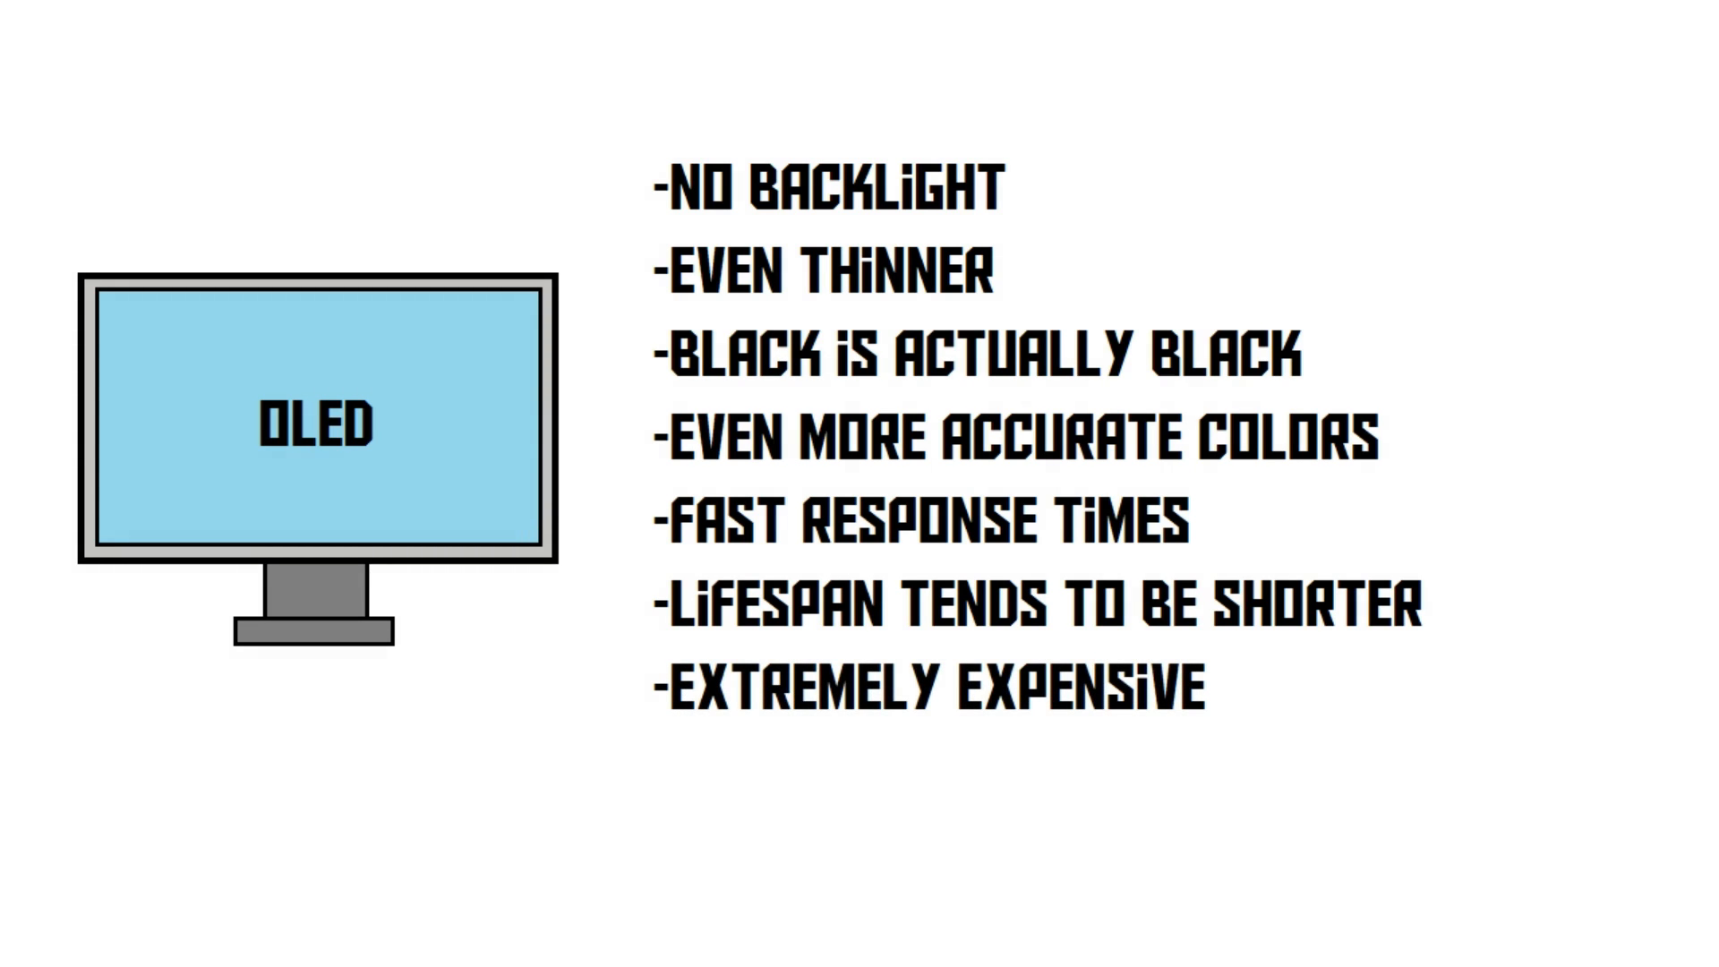
key(Right)
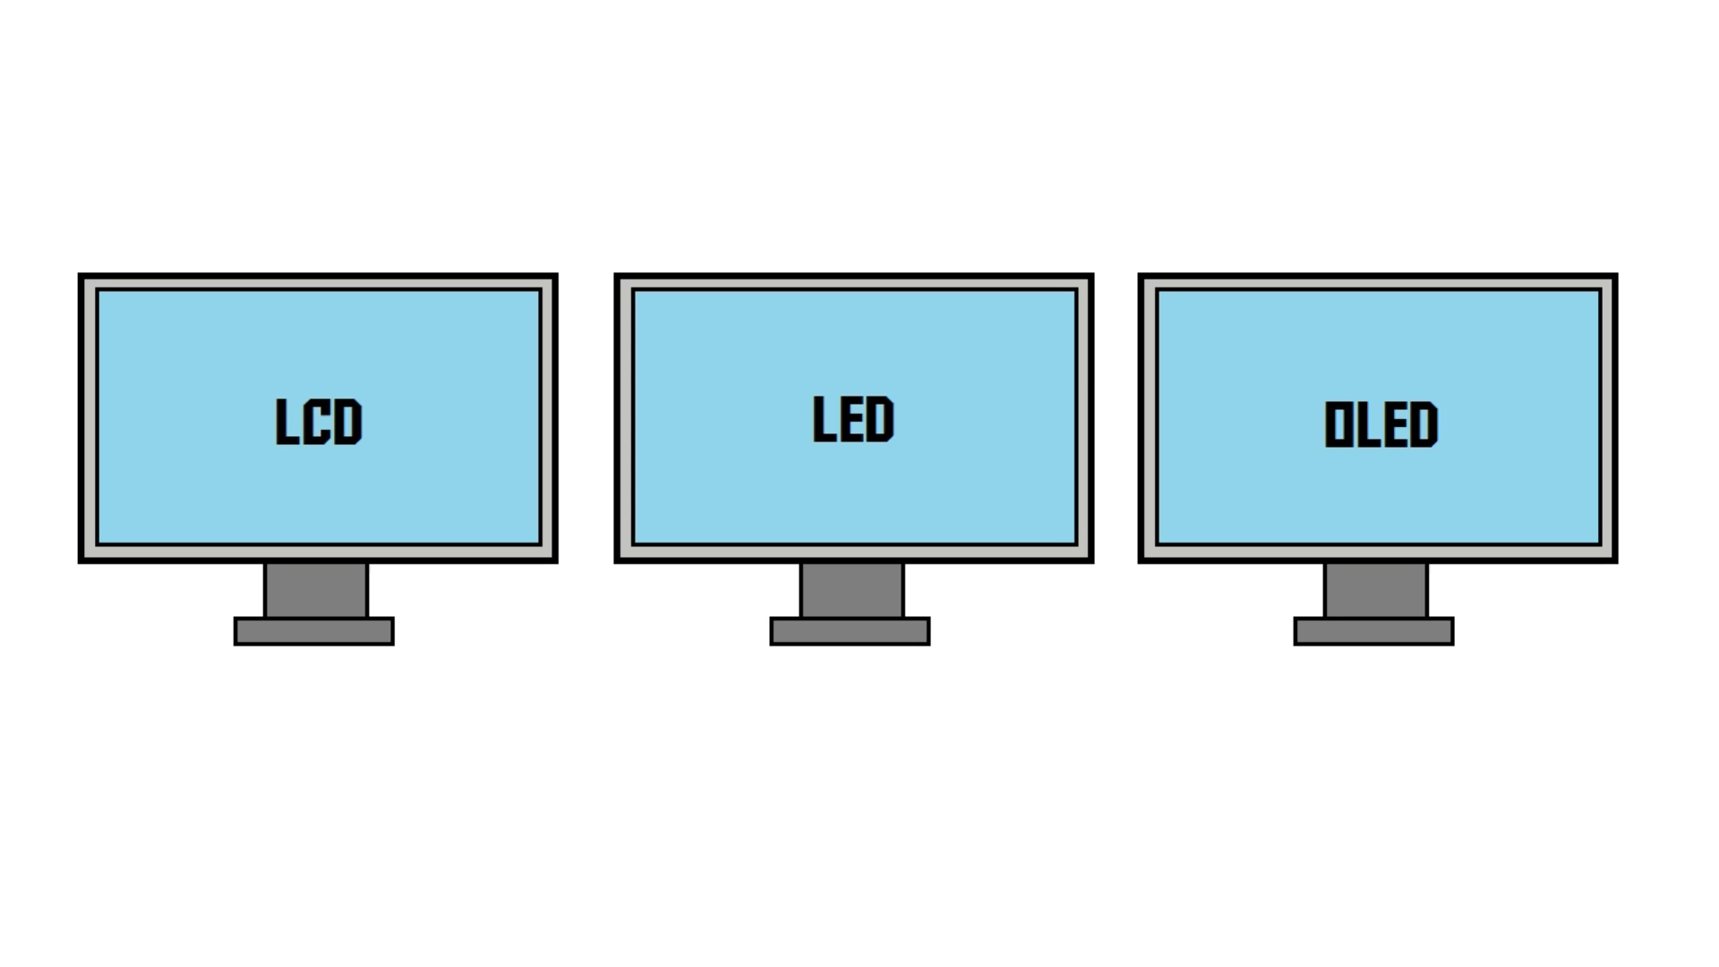